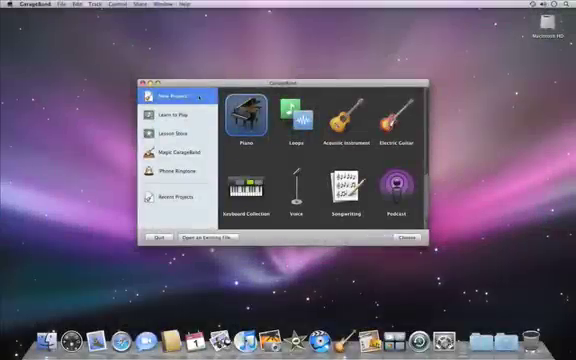
Open Piano Lesson 1 from the Learn to Play section of the project chooser.
click(170, 114)
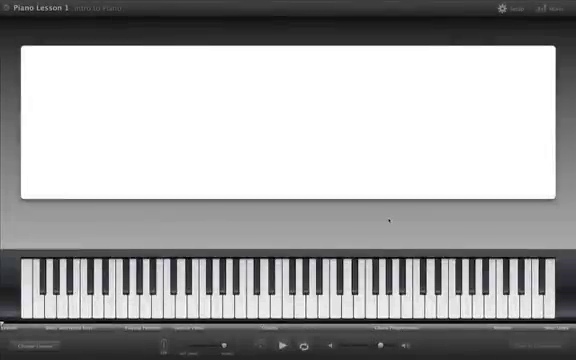
Start the Piano Lesson 1 video so the instructor appears beside the grand piano.
click(286, 344)
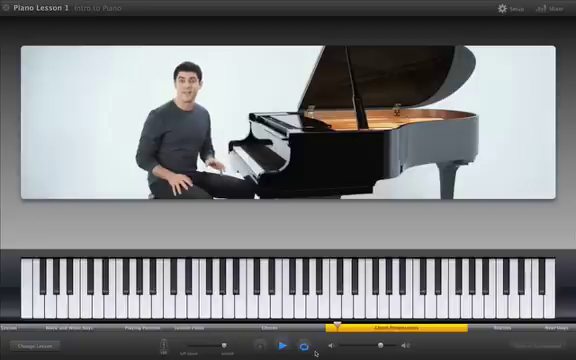
click(294, 344)
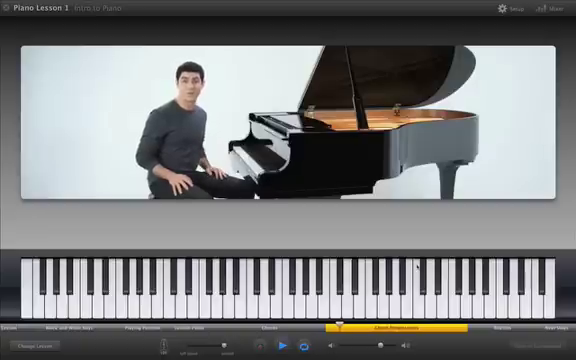
click(504, 8)
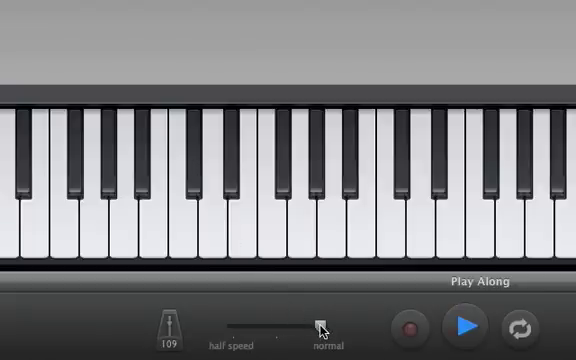
Lower the lesson's playback speed toward half speed and reduce its volume slightly.
drag(318, 328, 278, 328)
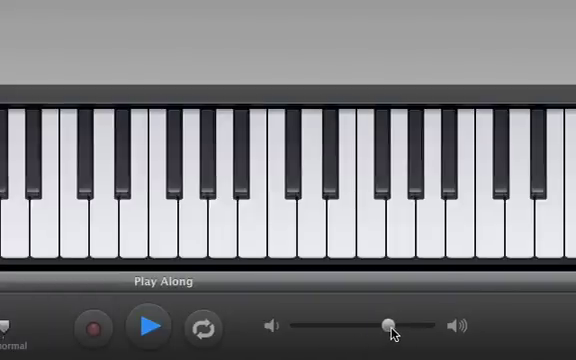
drag(390, 326, 368, 326)
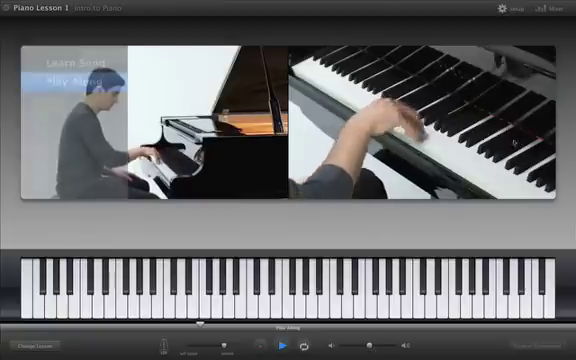
Stop the lesson playback, returning the video area to blank.
click(556, 8)
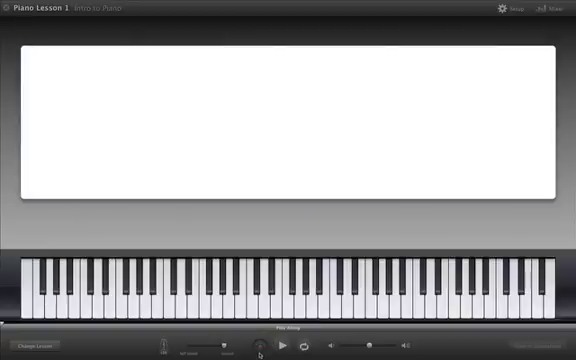
Record a take while the lesson video plays, then end the recording.
click(284, 344)
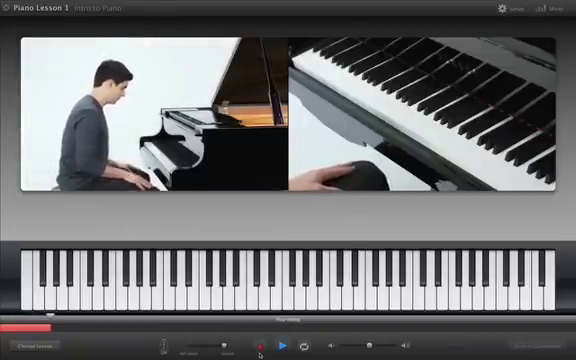
click(284, 344)
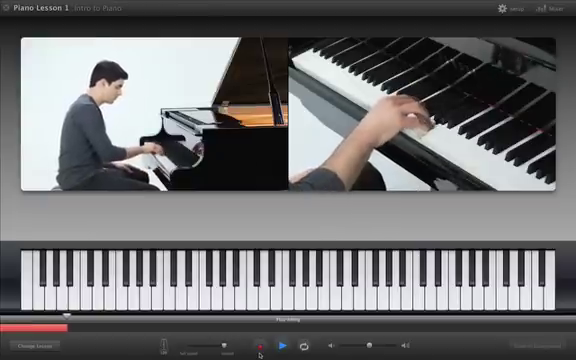